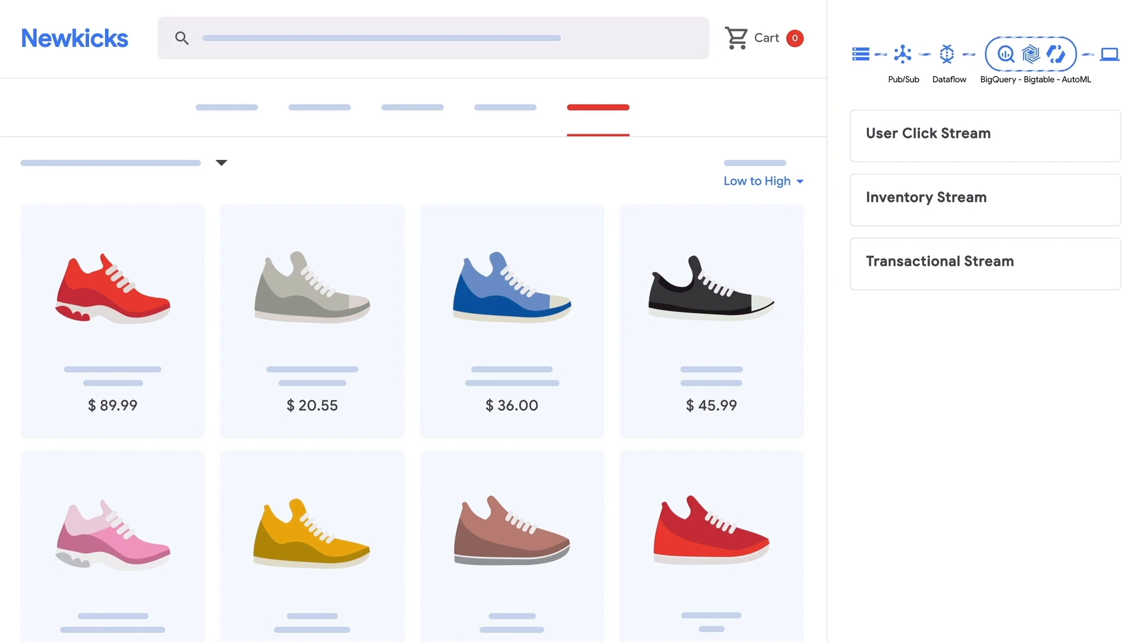
# Show the red sneaker's $80.99 product popup with 62 other visitors viewing it.
pyautogui.click(984, 135)
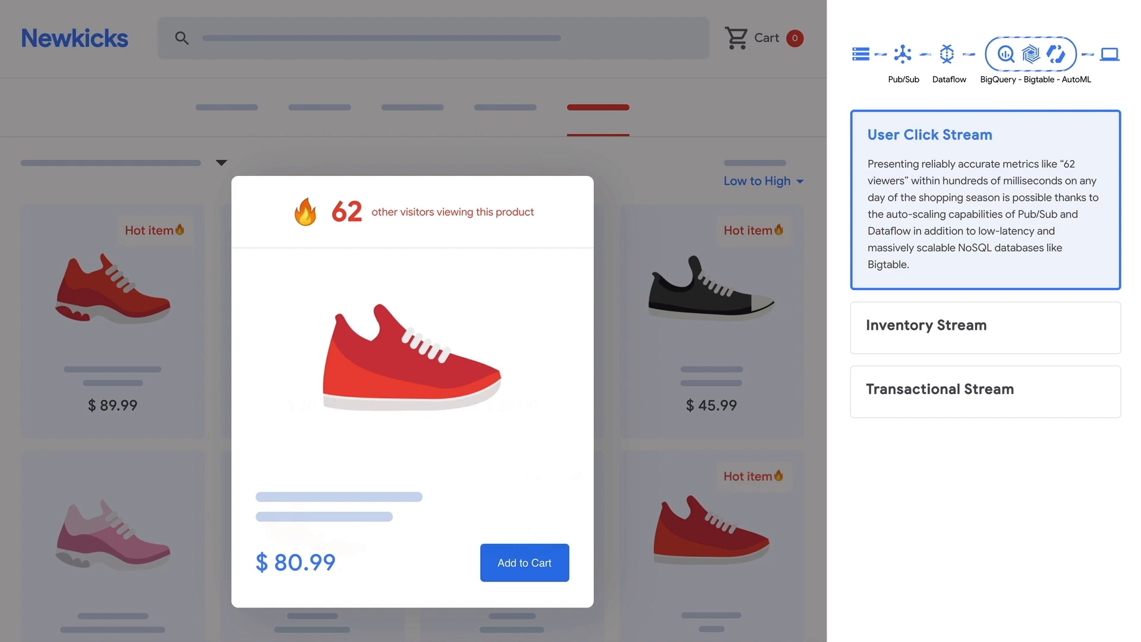
pyautogui.moveTo(414, 426)
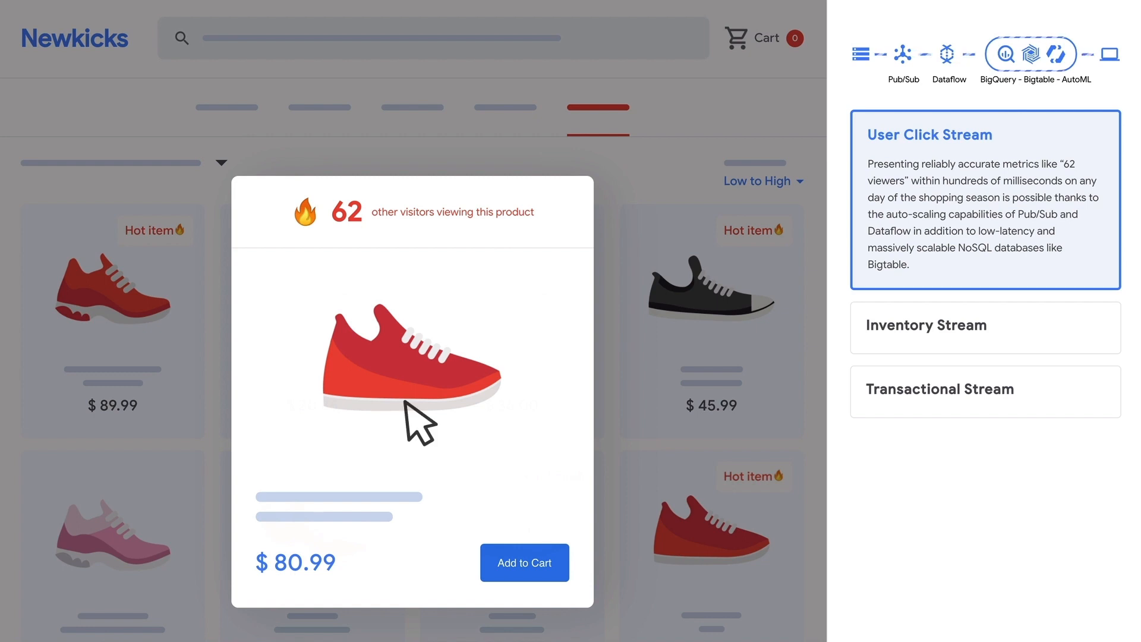
# Add the red sneaker to the cart and replace the out-of-stock item with a 10%-discounted similar one.
pyautogui.click(524, 562)
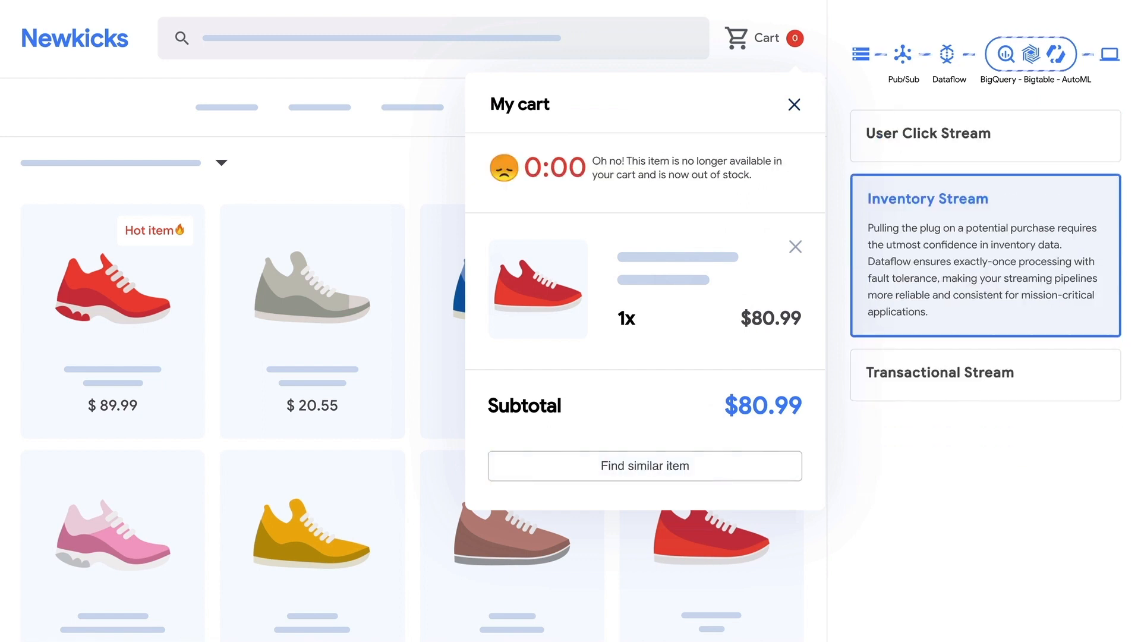
pyautogui.click(643, 466)
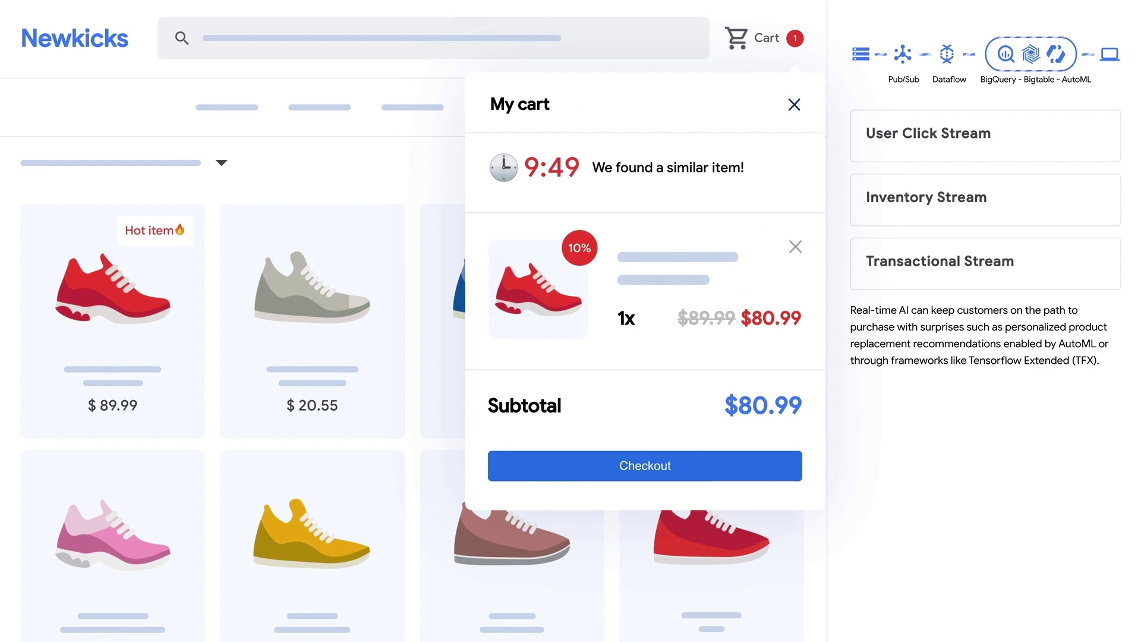
# Check out and reserve the sneaker for same-day pickup at the nearest store.
pyautogui.click(643, 465)
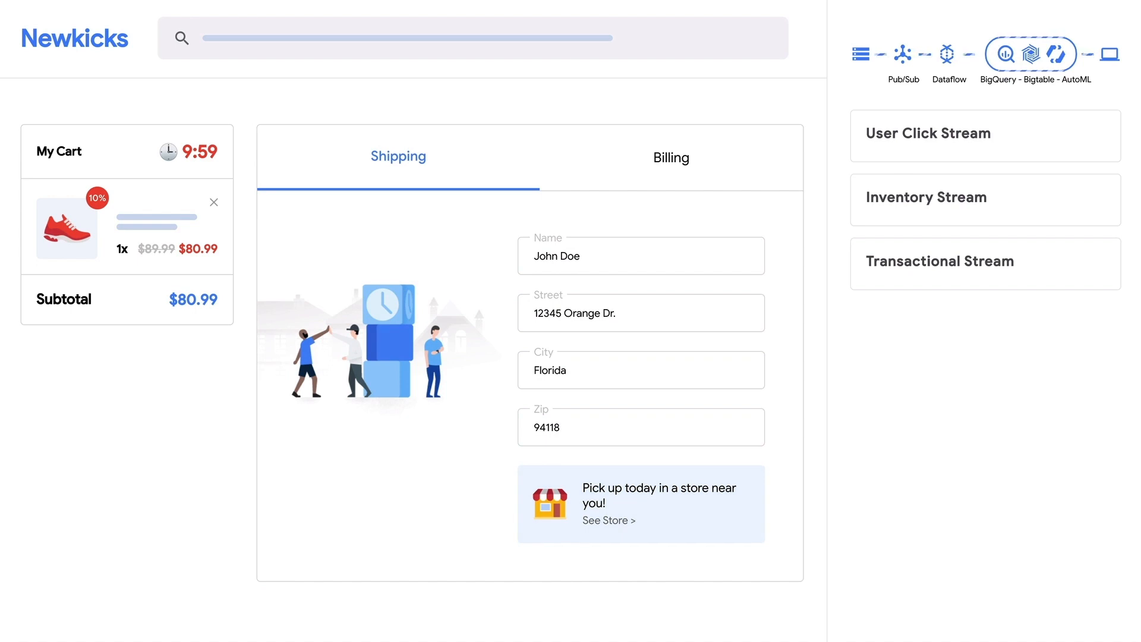
pyautogui.click(607, 520)
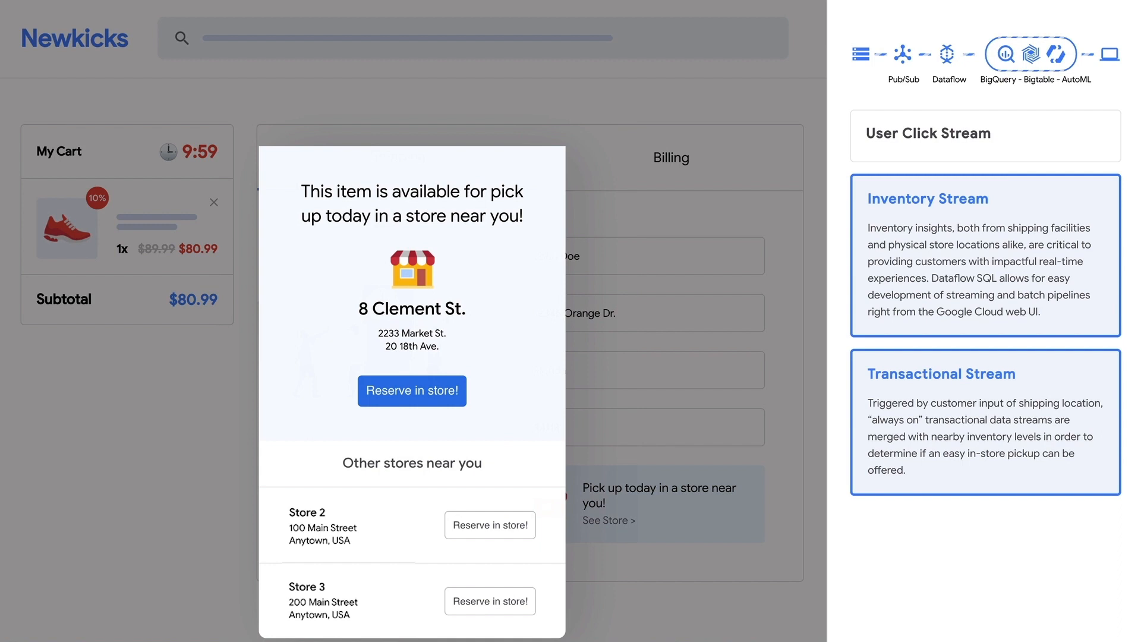
pyautogui.click(412, 391)
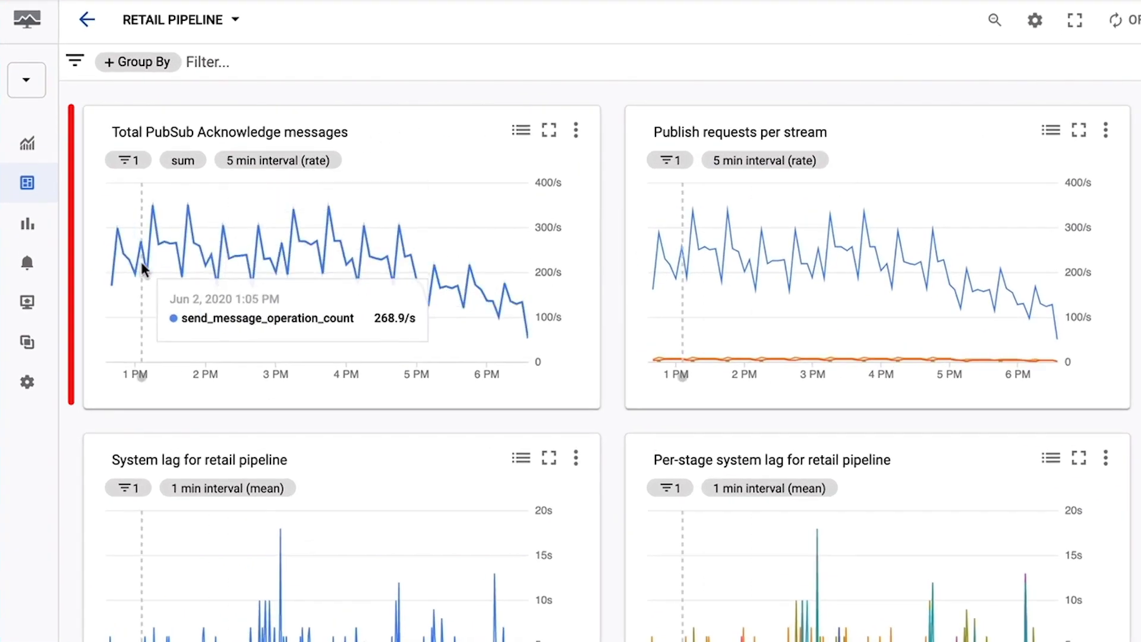
pyautogui.moveTo(442, 296)
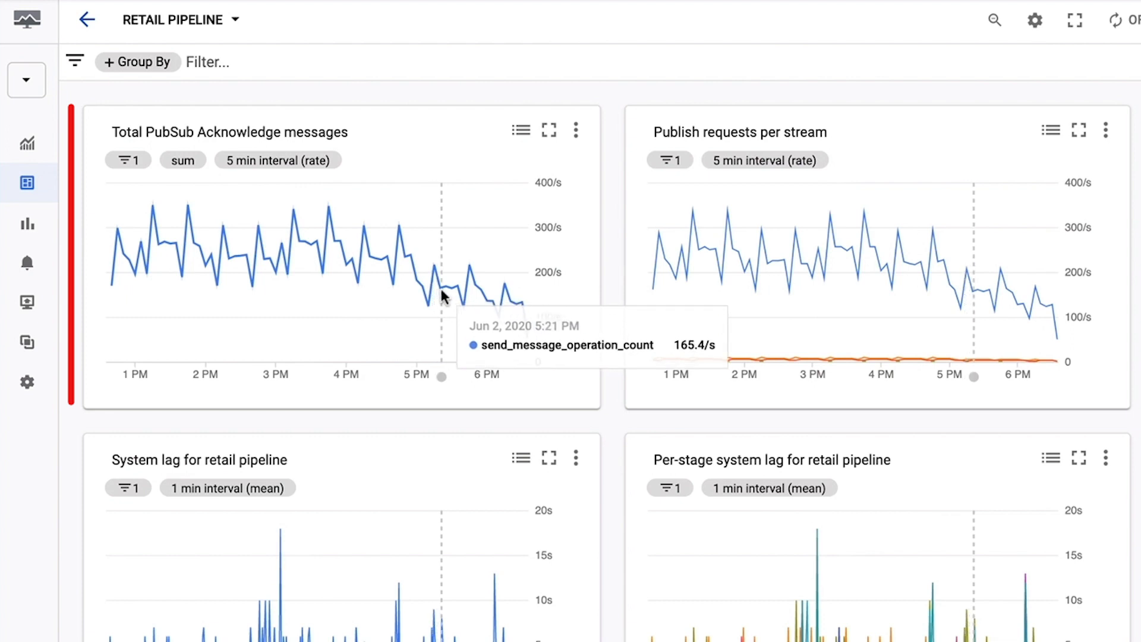
pyautogui.moveTo(581, 355)
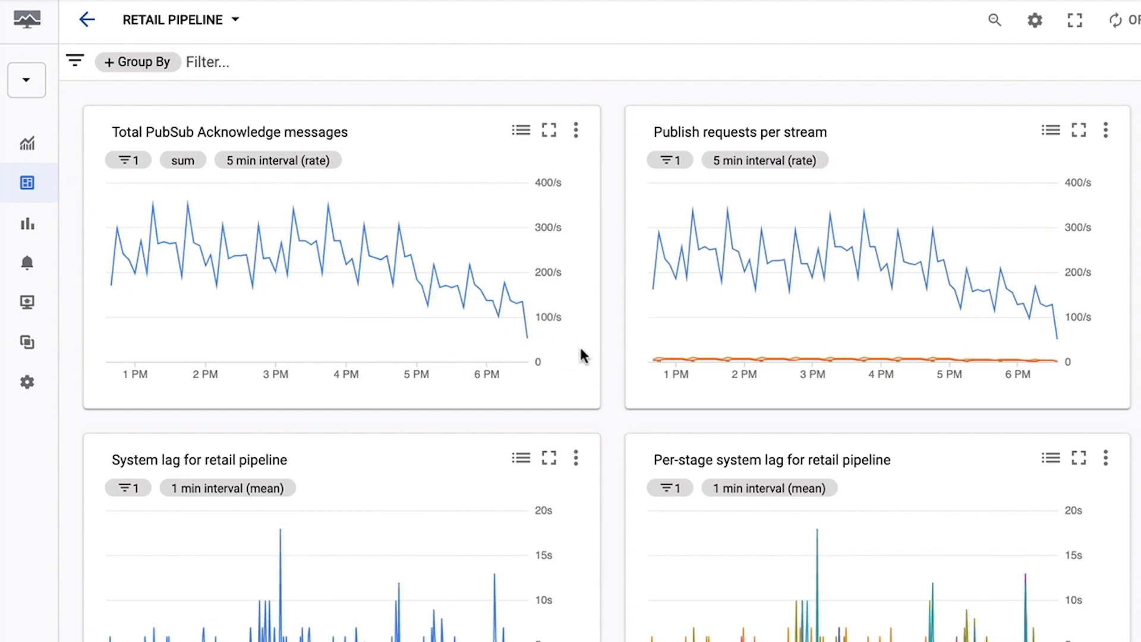
pyautogui.moveTo(576, 289)
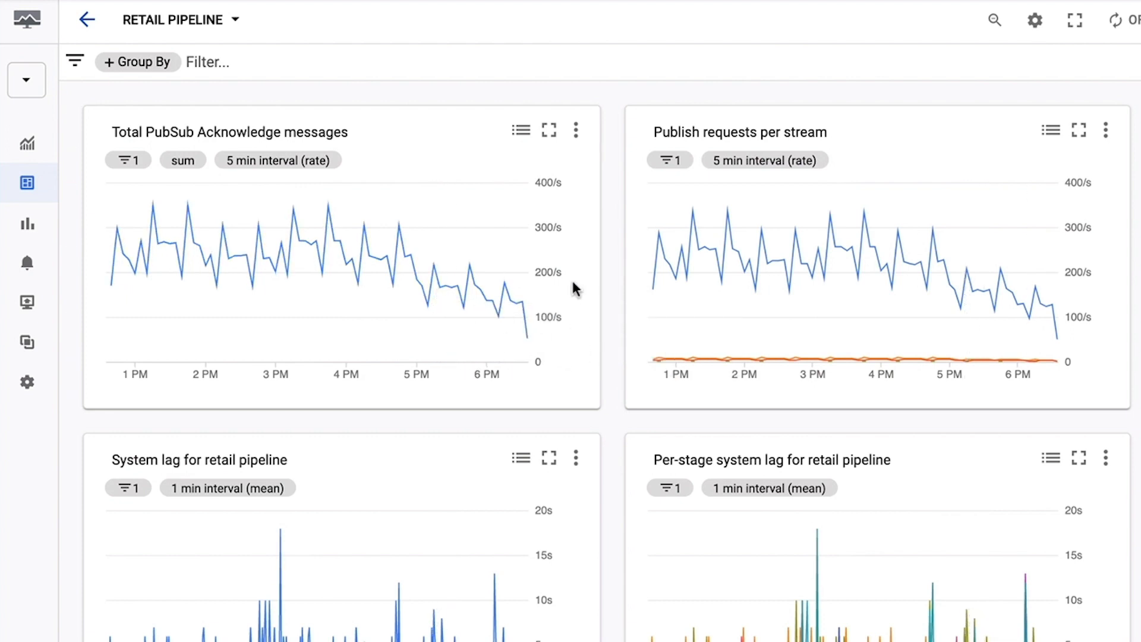
pyautogui.moveTo(542, 260)
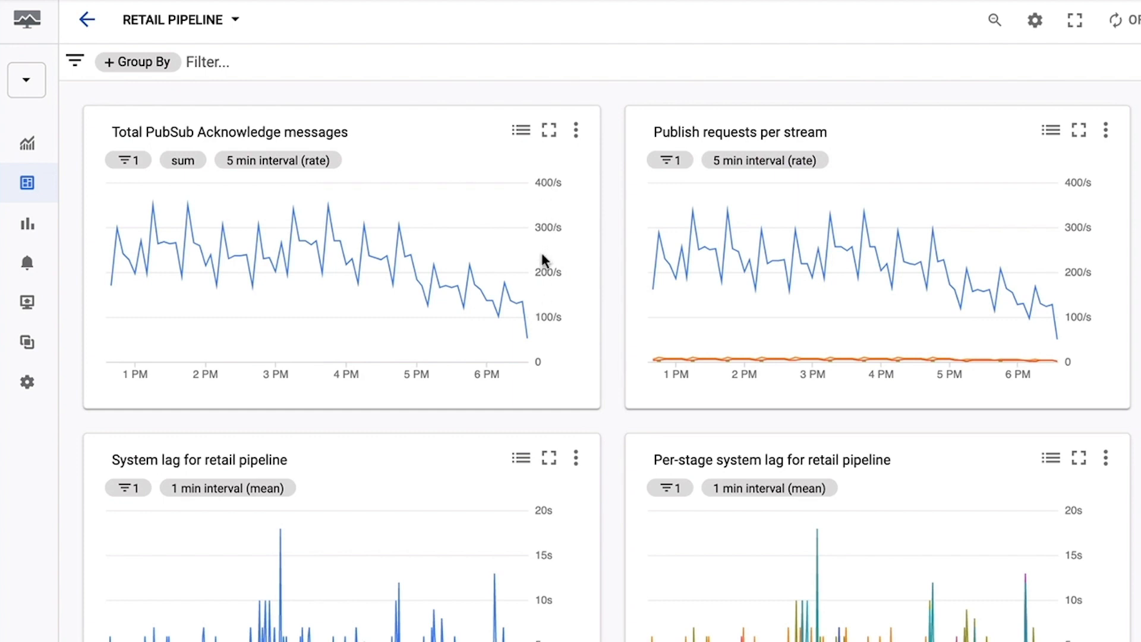
pyautogui.moveTo(426, 250)
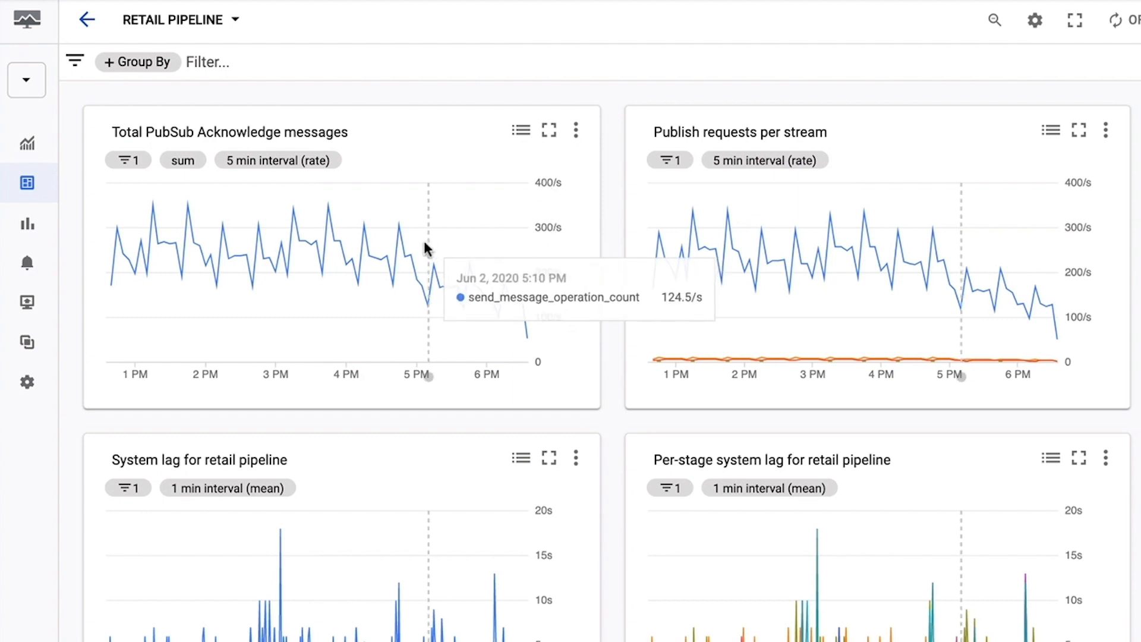
pyautogui.moveTo(328, 216)
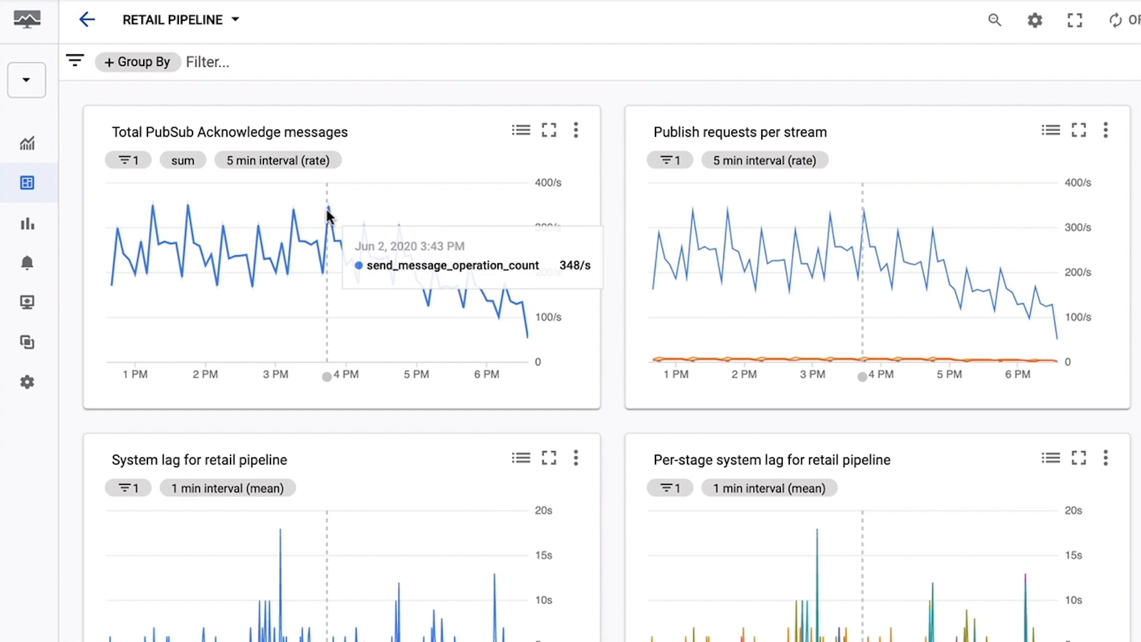
pyautogui.moveTo(432, 147)
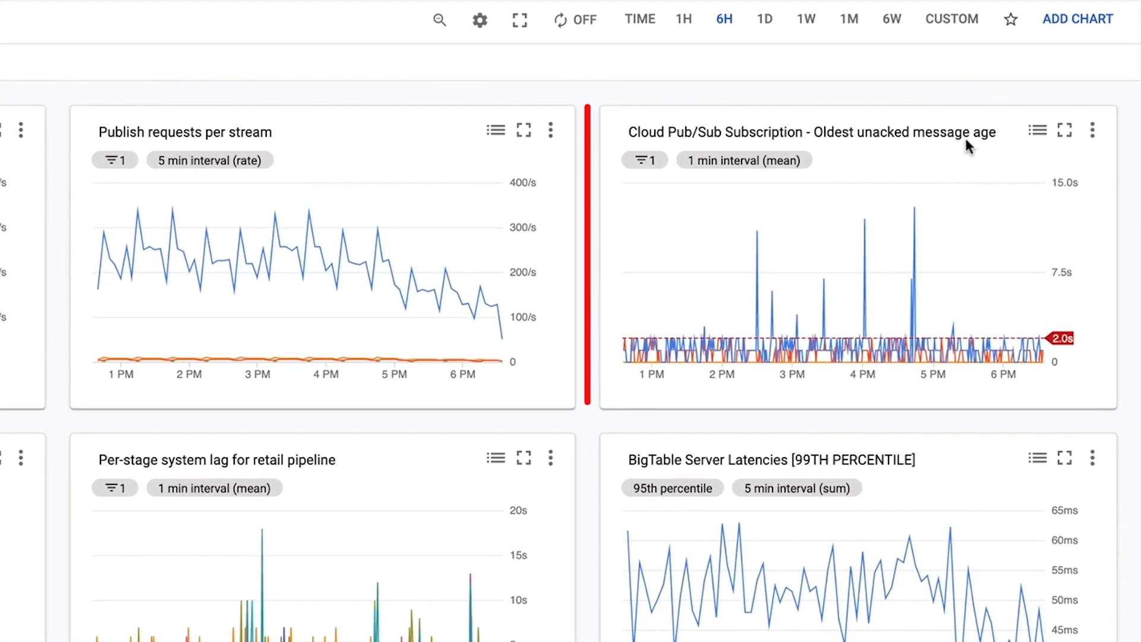
pyautogui.moveTo(879, 151)
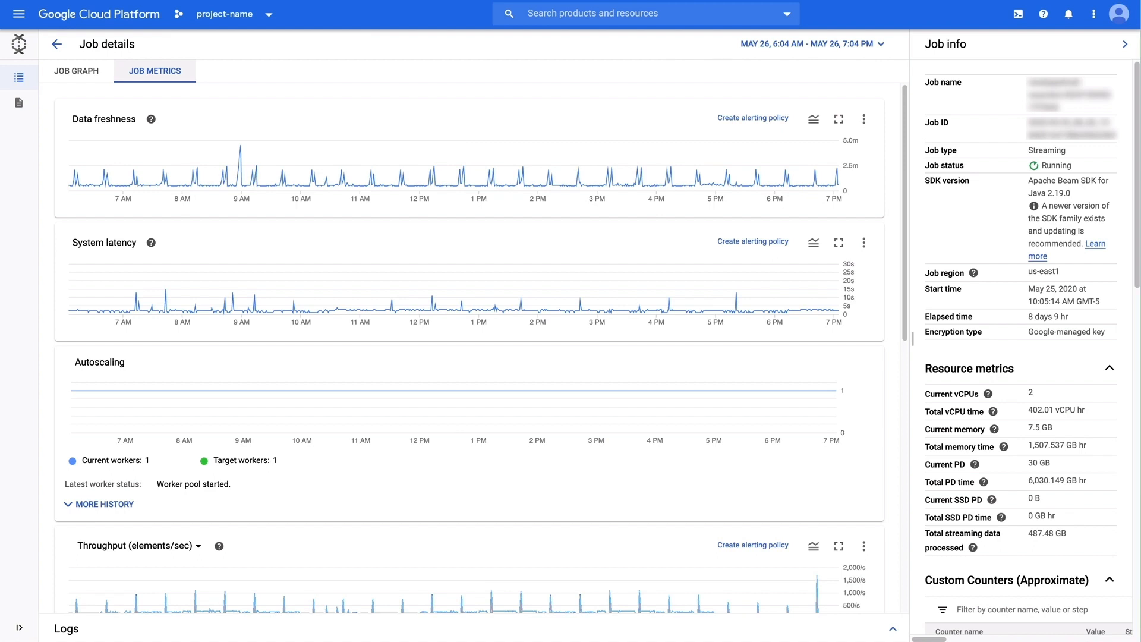
# Scroll through the job metrics to reveal per-step throughput and all-workers CPU utilization charts.
pyautogui.scroll(-3)
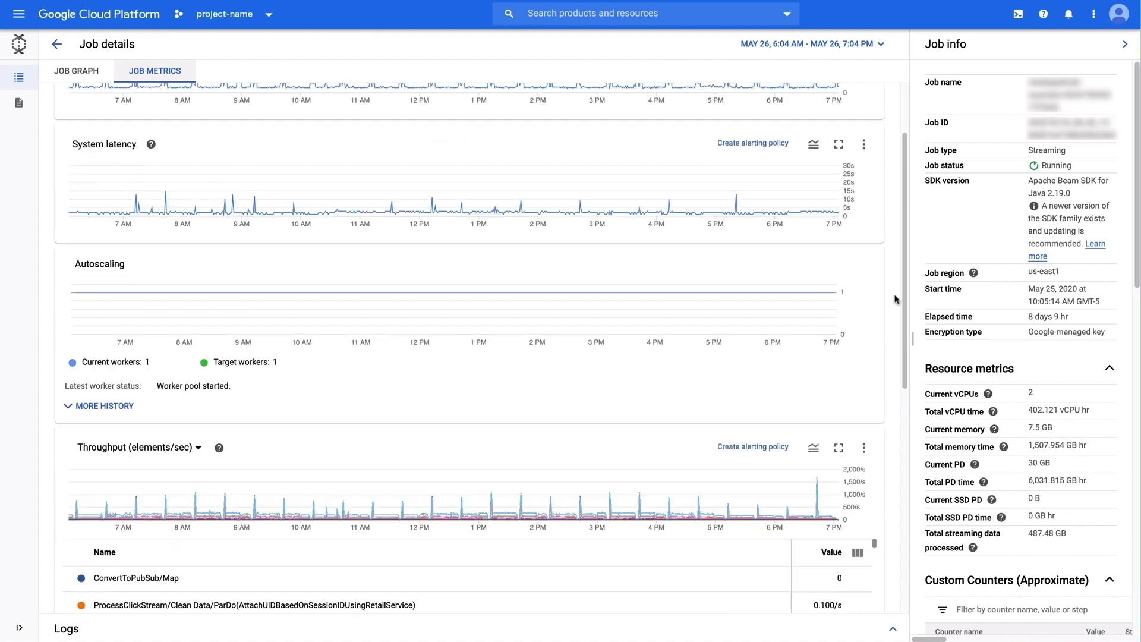
pyautogui.scroll(-3)
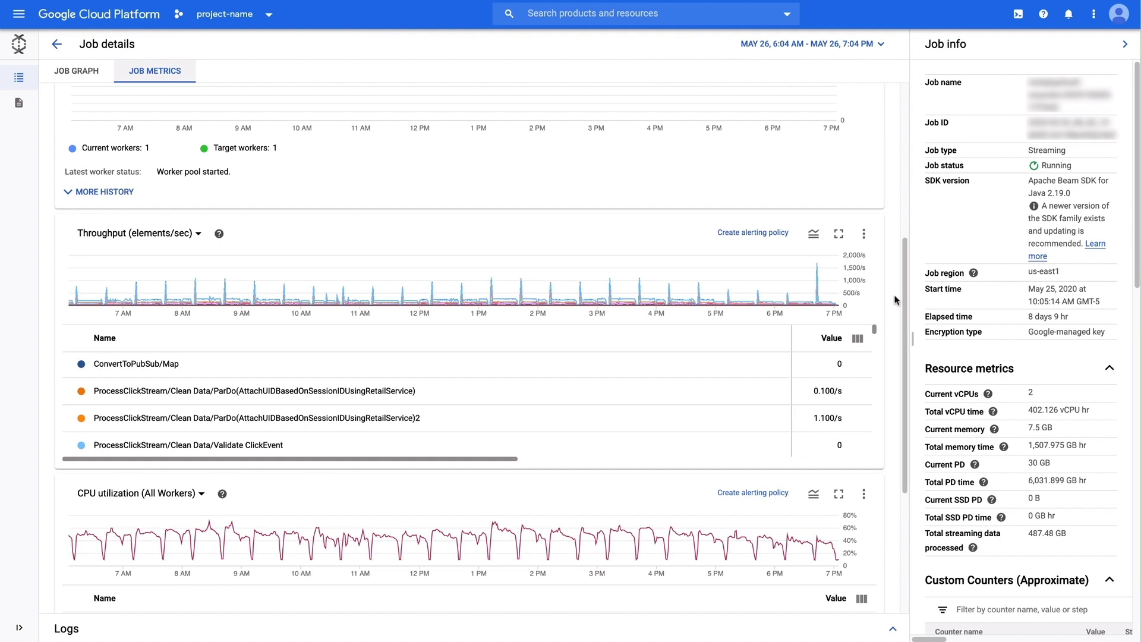
pyautogui.scroll(3)
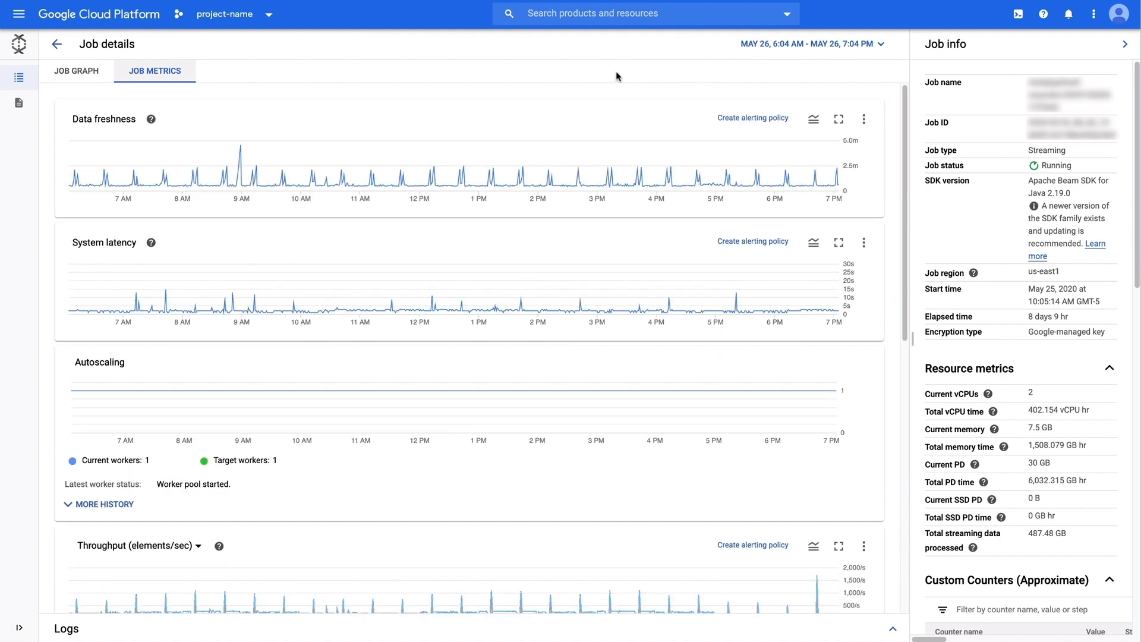
pyautogui.moveTo(76, 71)
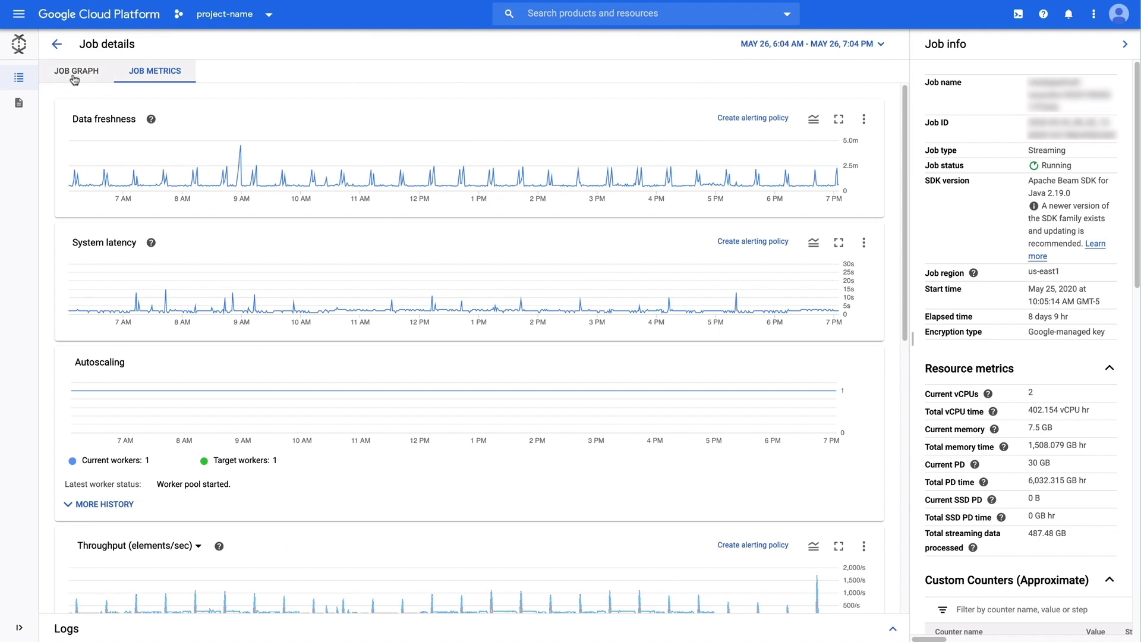
# Display the job graph with transactions, click stream and stock steps feeding BigQuery and Pub/Sub.
pyautogui.click(76, 70)
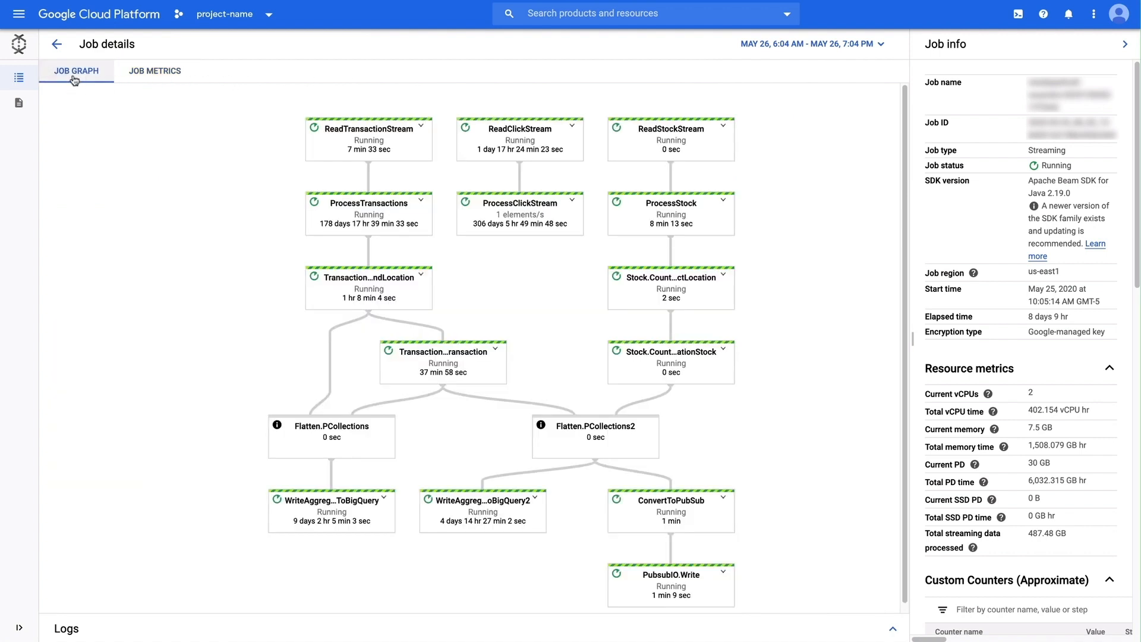
pyautogui.moveTo(93, 195)
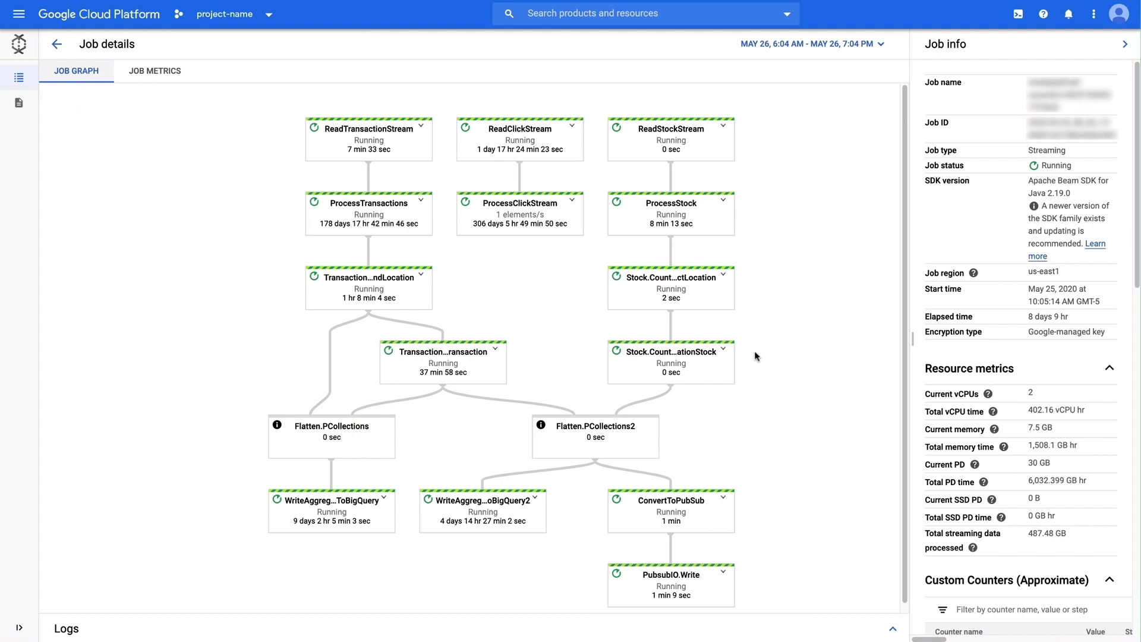
pyautogui.moveTo(176, 412)
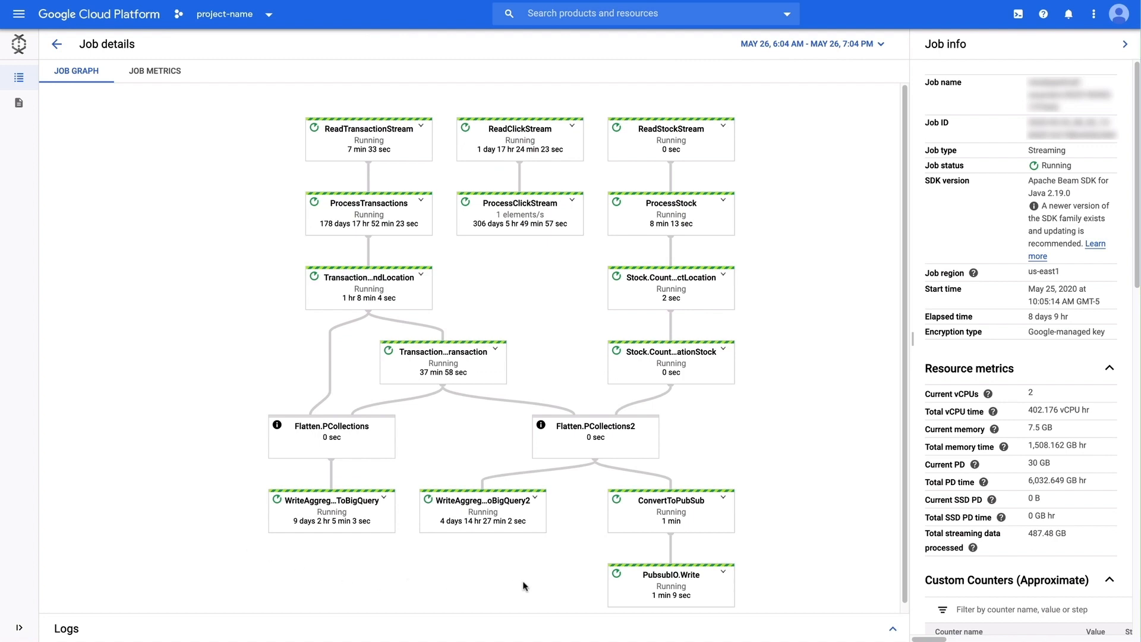
pyautogui.moveTo(732, 595)
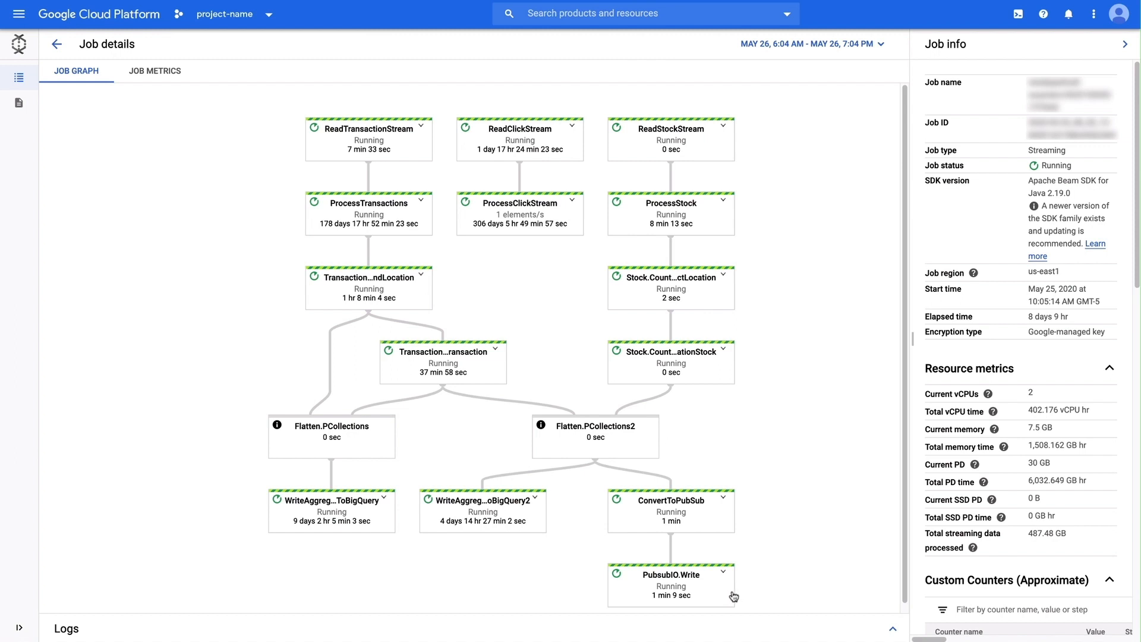
pyautogui.moveTo(773, 570)
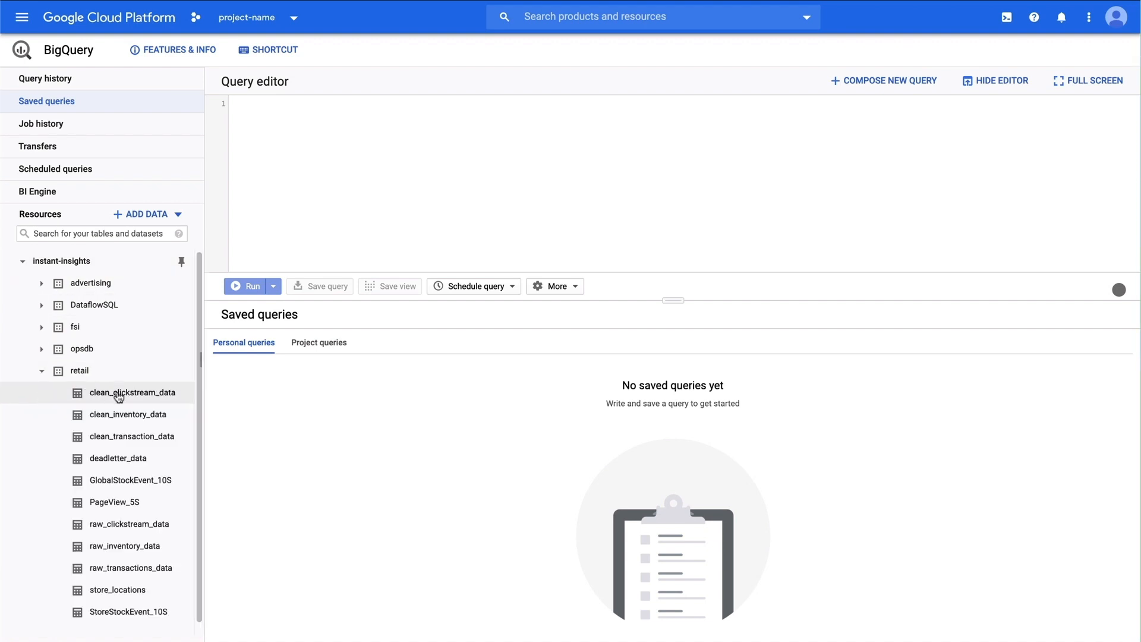
# View details and preview rows of the retail clean_clickstream_data table (~118.7 million rows).
pyautogui.click(132, 392)
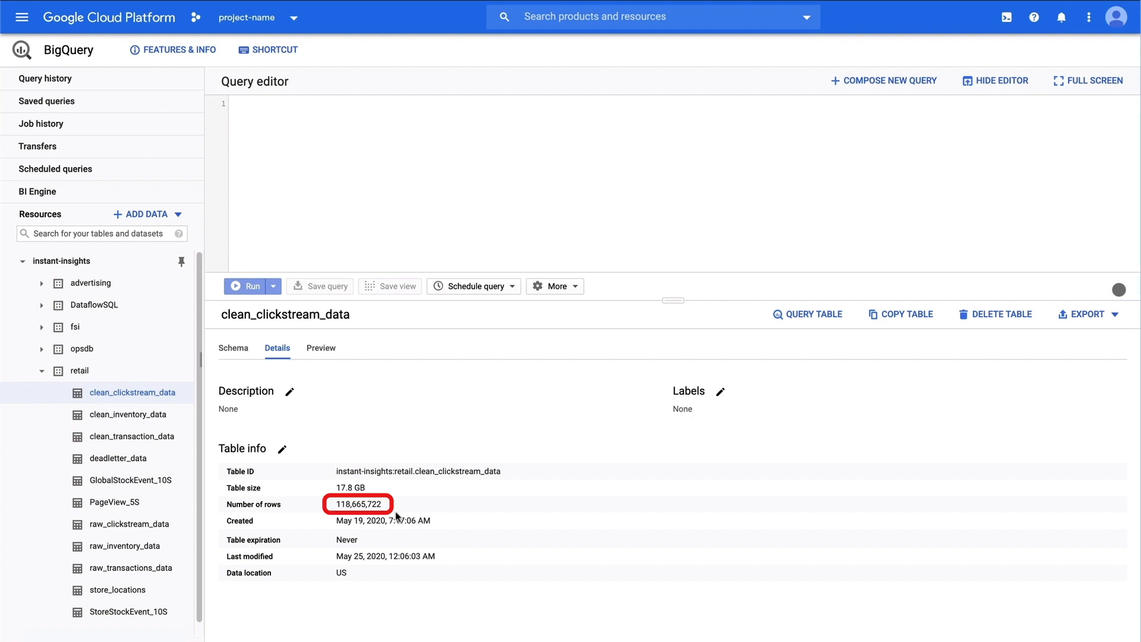
pyautogui.moveTo(329, 356)
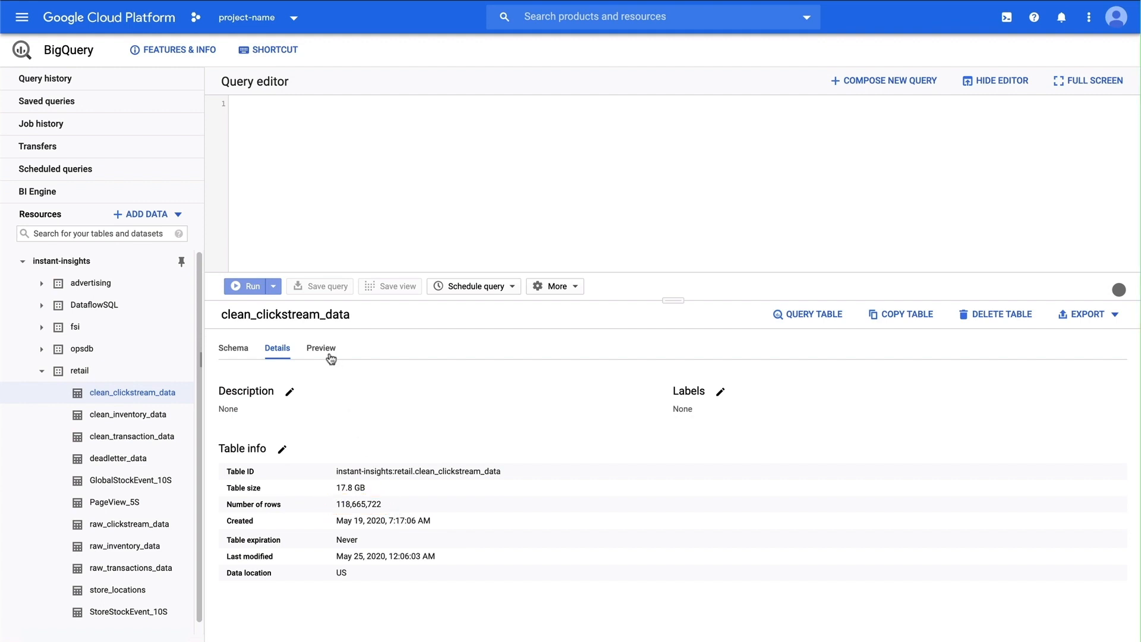
pyautogui.click(320, 348)
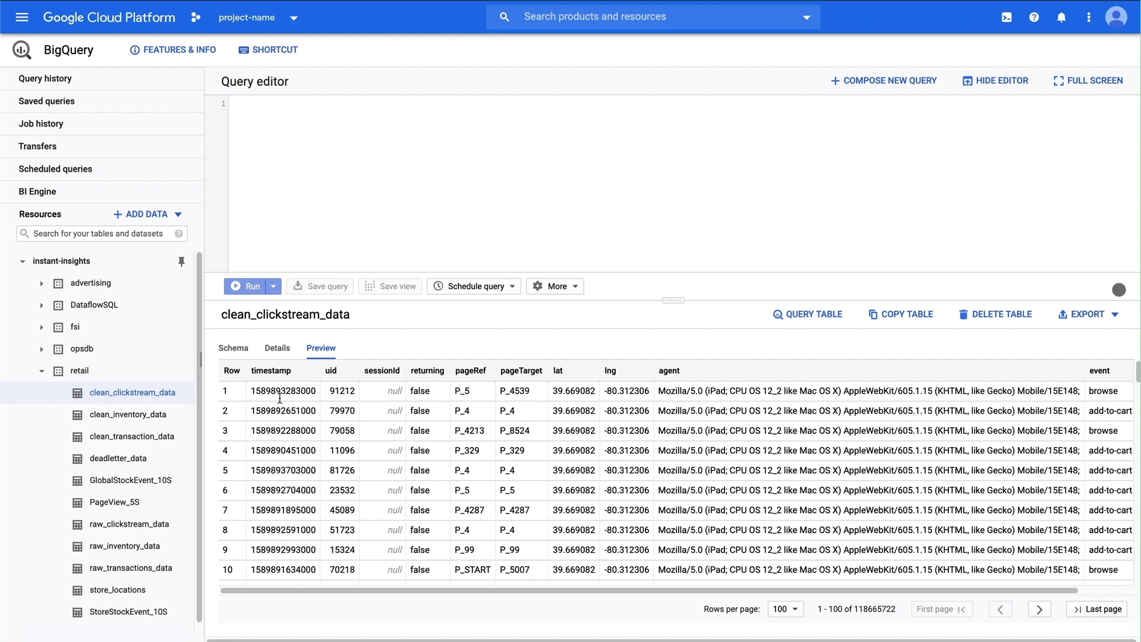
pyautogui.moveTo(305, 144)
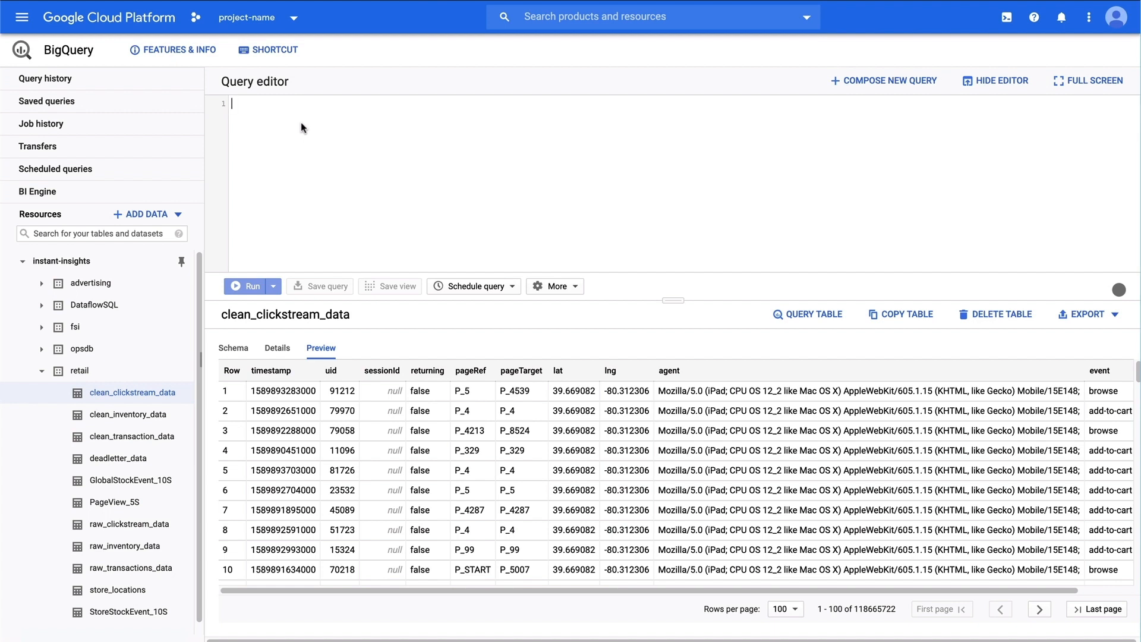
pyautogui.moveTo(241, 106)
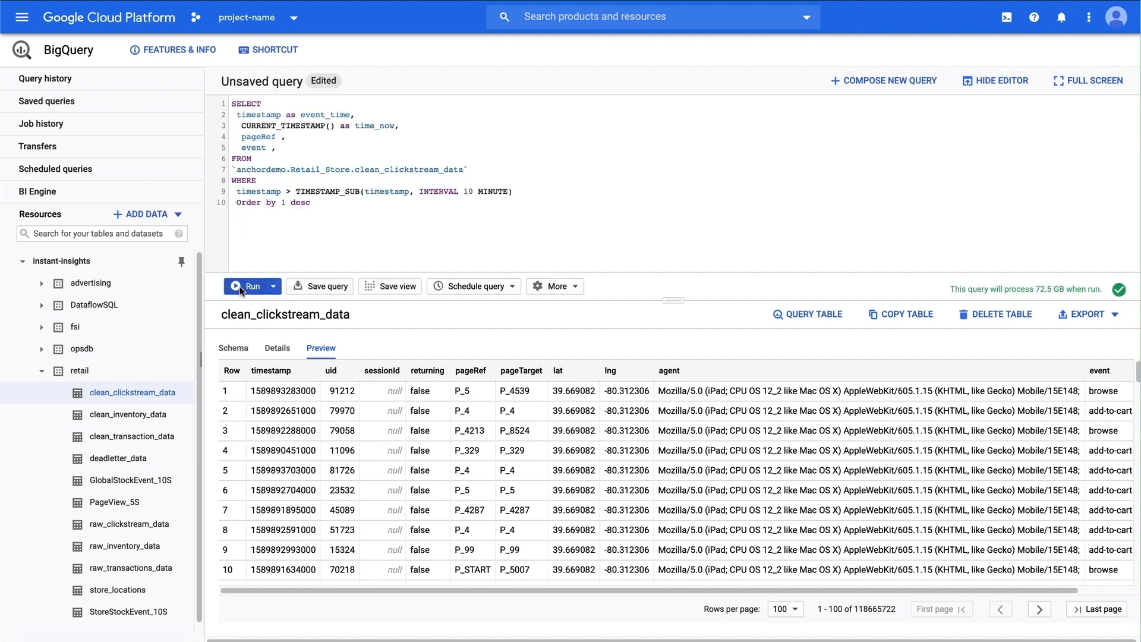
# Run the last-ten-minutes clickstream events query, then load the product ranking query into the editor.
pyautogui.click(249, 285)
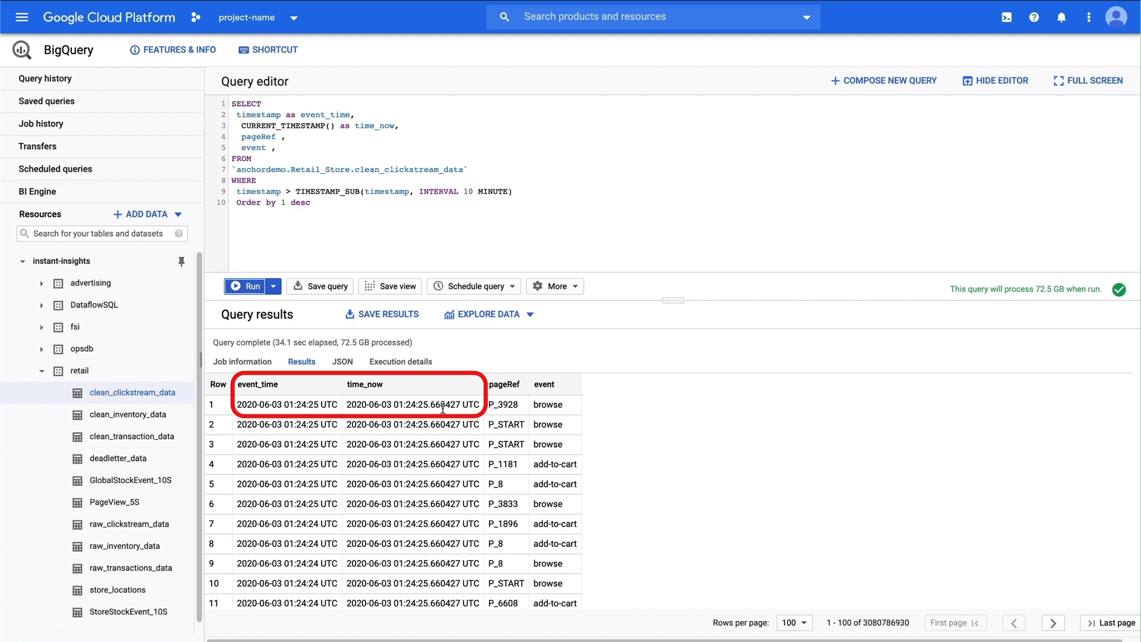
pyautogui.click(884, 80)
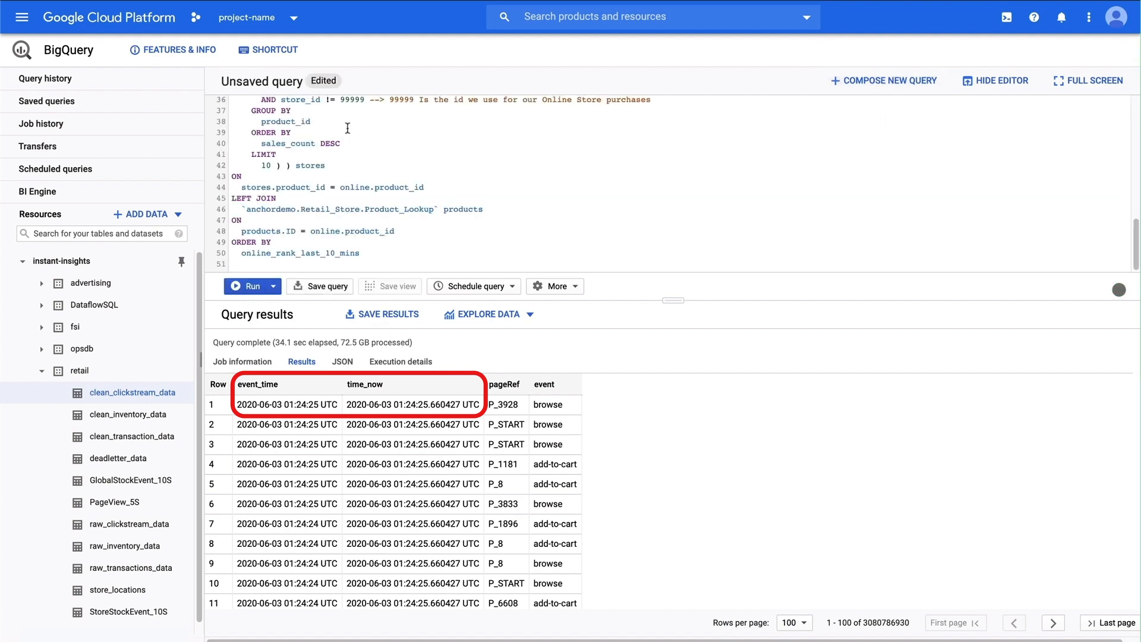
# Execute the online_rank_last_10_mins query comparing online and physical store top sellers.
pyautogui.click(249, 285)
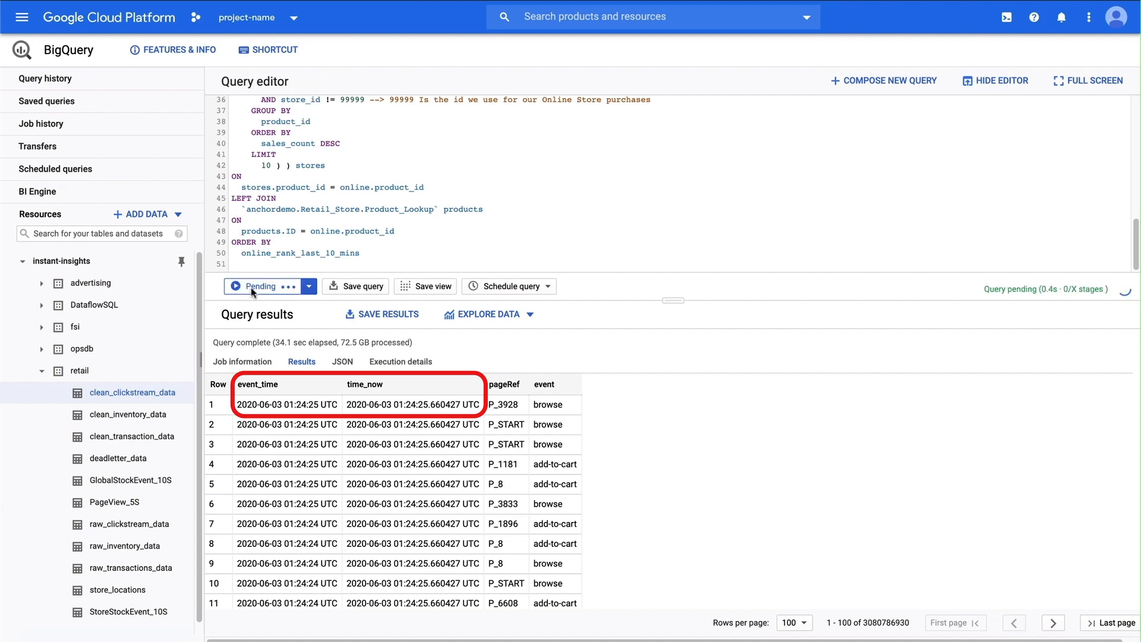
pyautogui.click(255, 287)
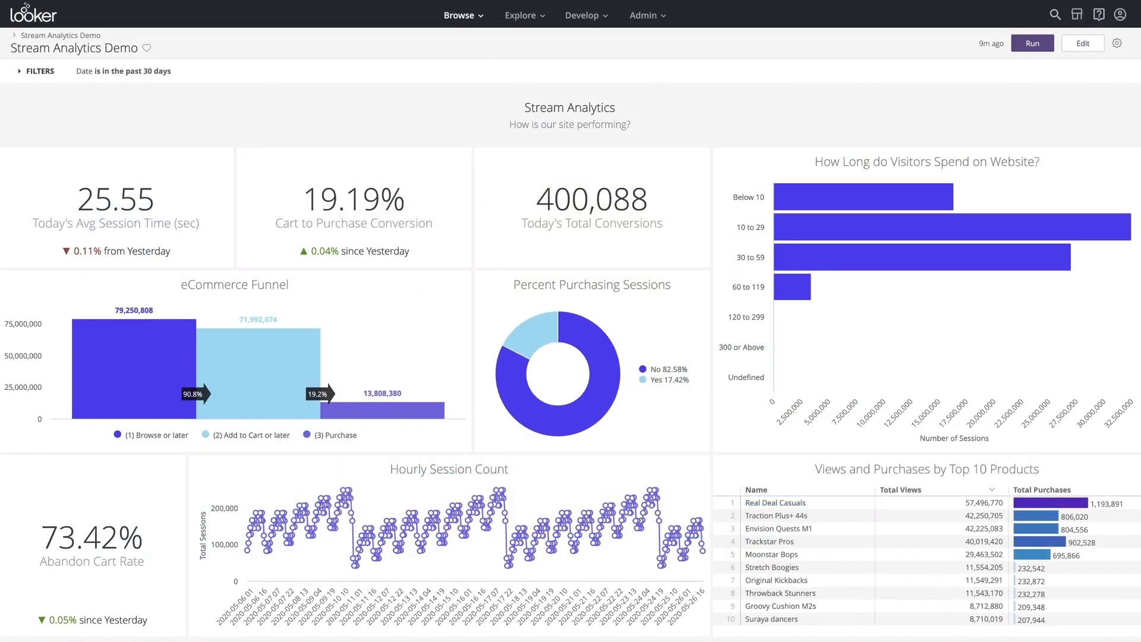
pyautogui.moveTo(288, 380)
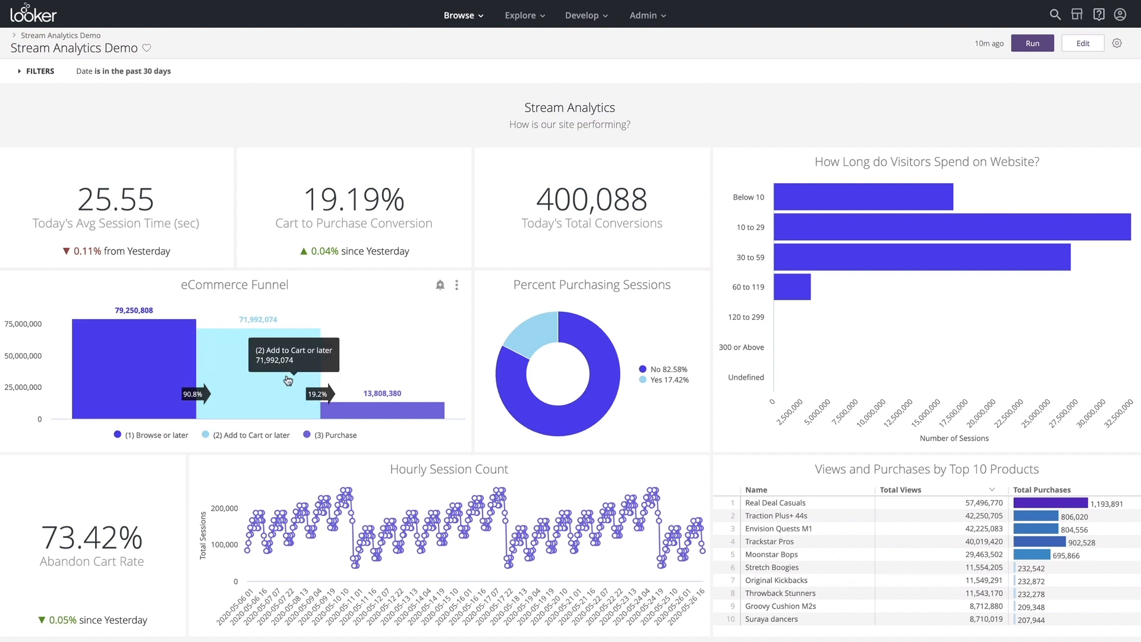
pyautogui.moveTo(459, 317)
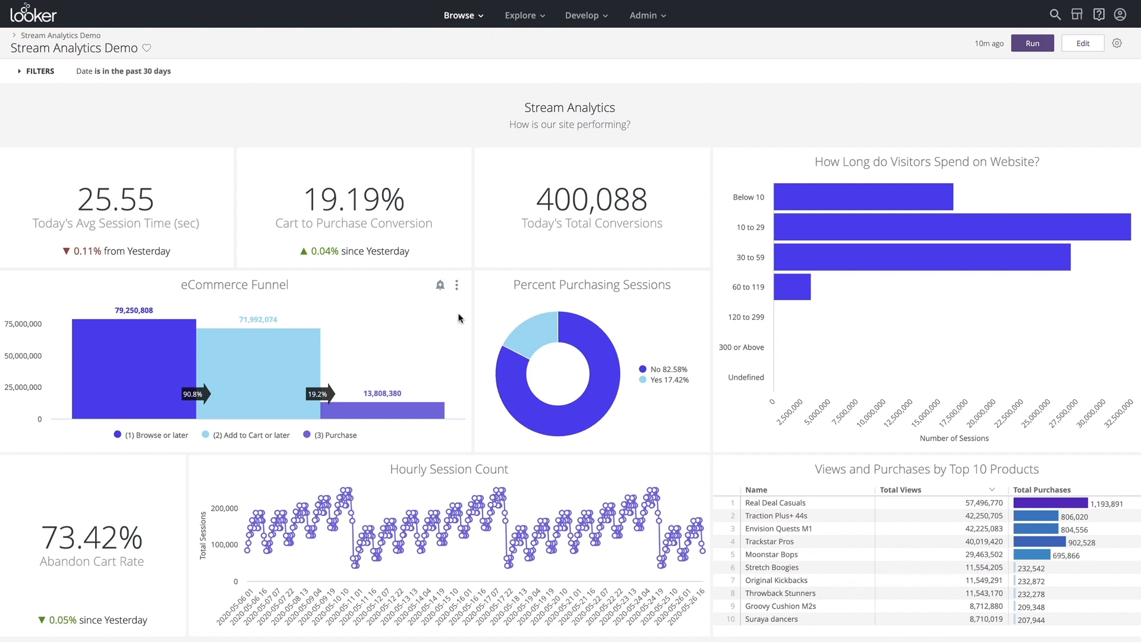
pyautogui.moveTo(397, 356)
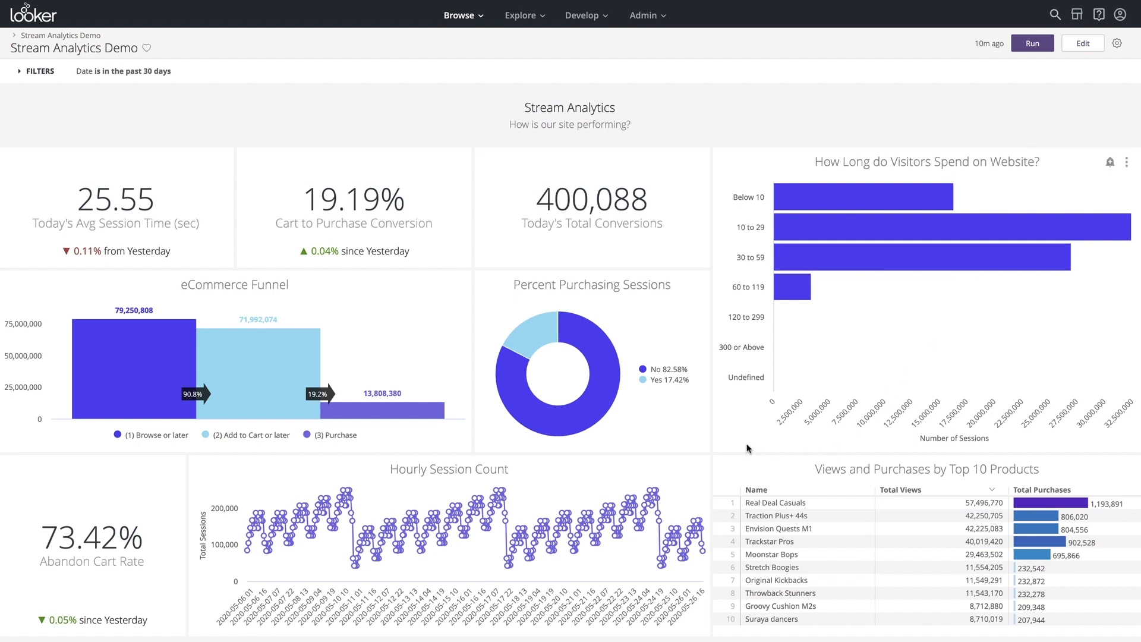
pyautogui.moveTo(692, 440)
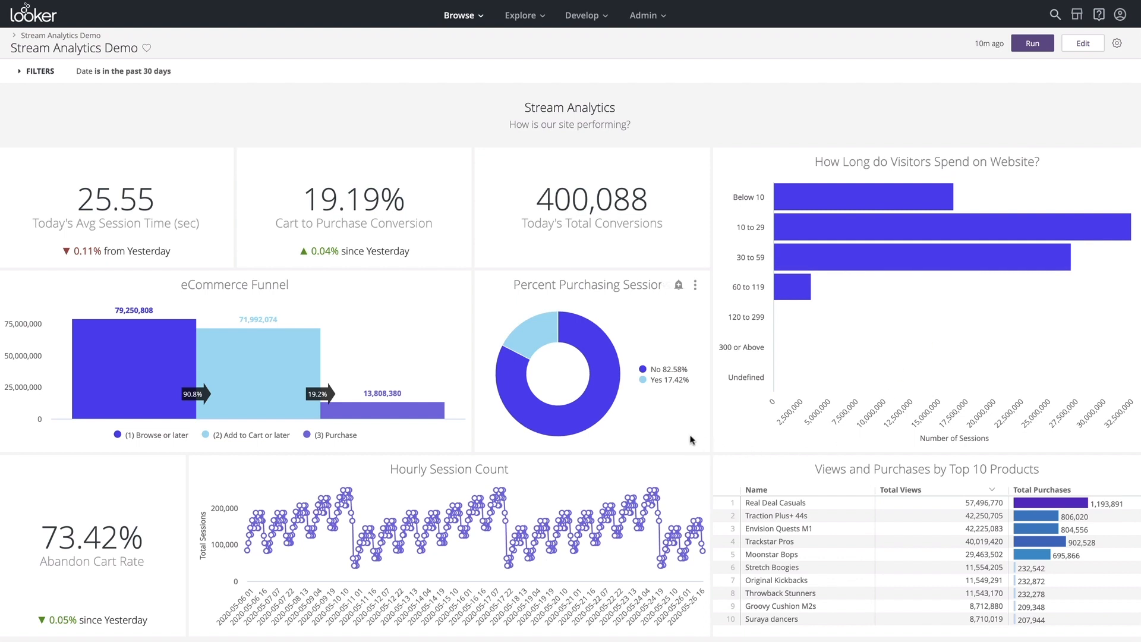